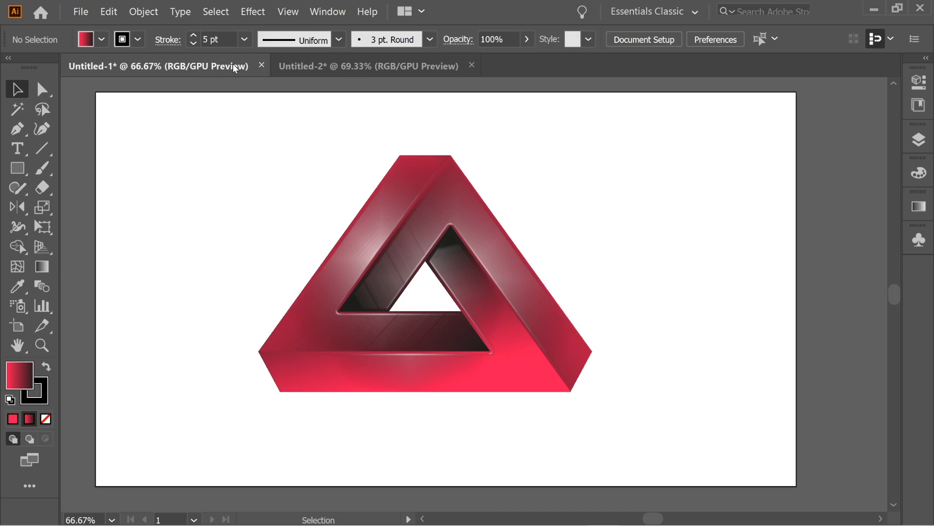
Switch to the Untitled-2 document and draw a long horizontal line.
{"action": "left_click", "coordinate": [368, 66]}
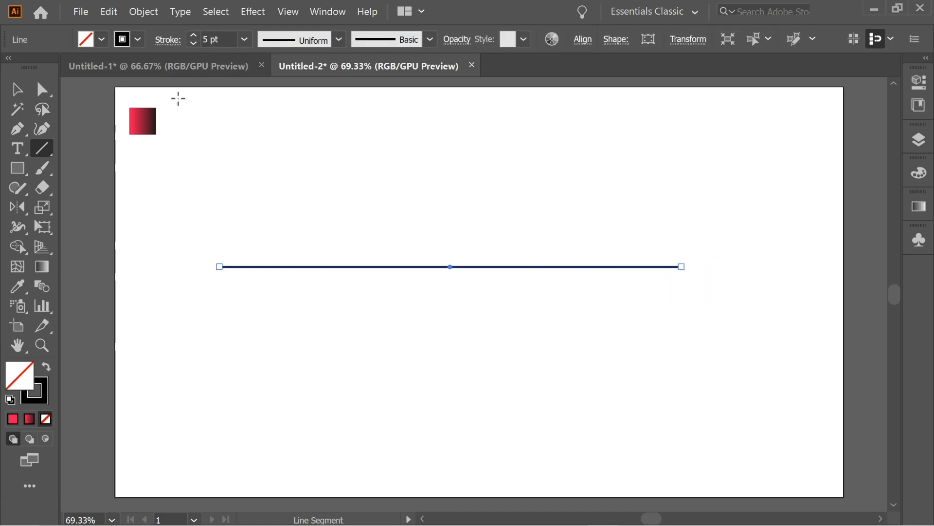
Duplicate the horizontal line twice into three evenly spaced parallel lines.
{"action": "left_click", "coordinate": [17, 88]}
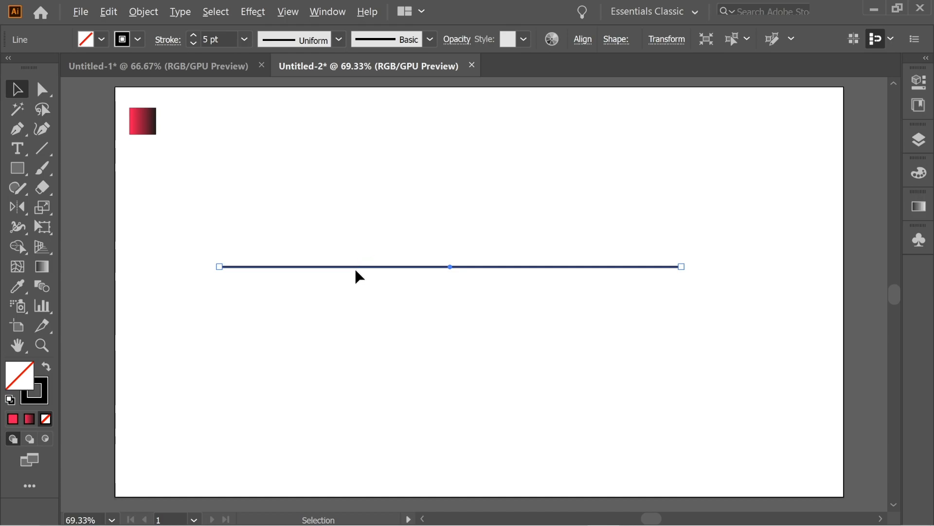
{"action": "left_click_drag", "start_coordinate": [449, 266], "coordinate": [450, 281]}
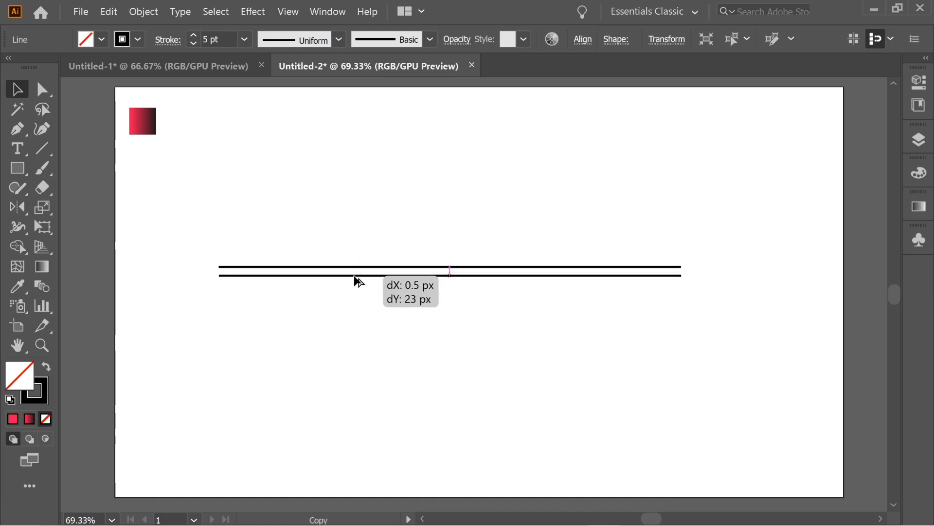
{"action": "left_click_drag", "start_coordinate": [449, 271], "coordinate": [449, 287]}
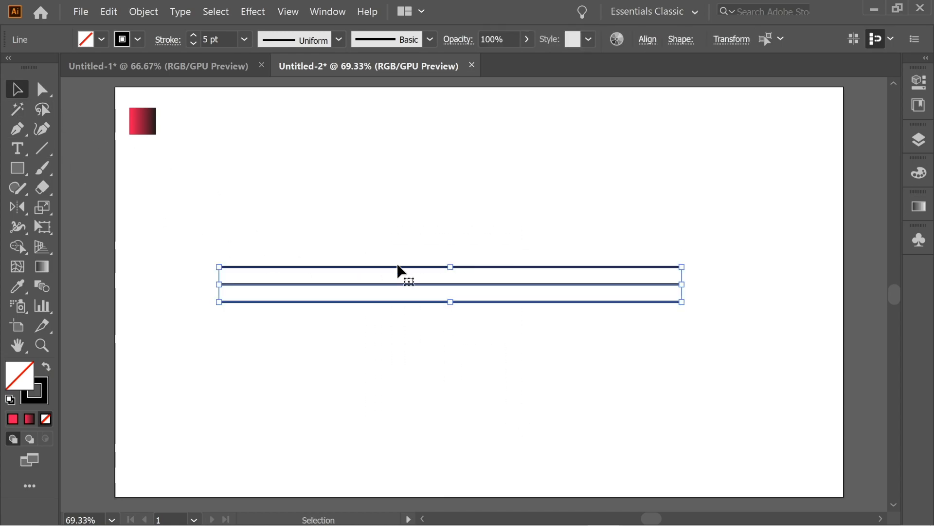
Move the trio lower, then copy it upward and rotate the copy diagonally.
{"action": "left_click_drag", "start_coordinate": [409, 284], "coordinate": [445, 391]}
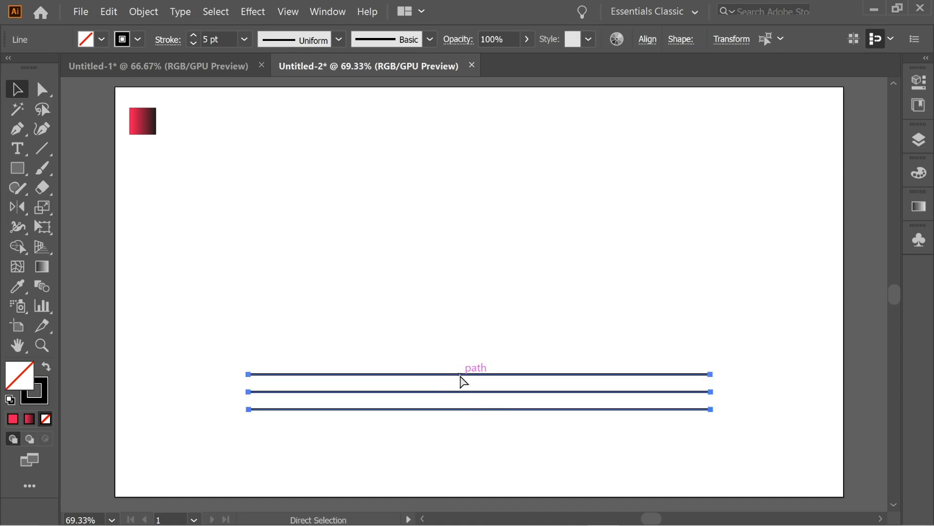
{"action": "left_click_drag", "start_coordinate": [475, 391], "coordinate": [475, 294]}
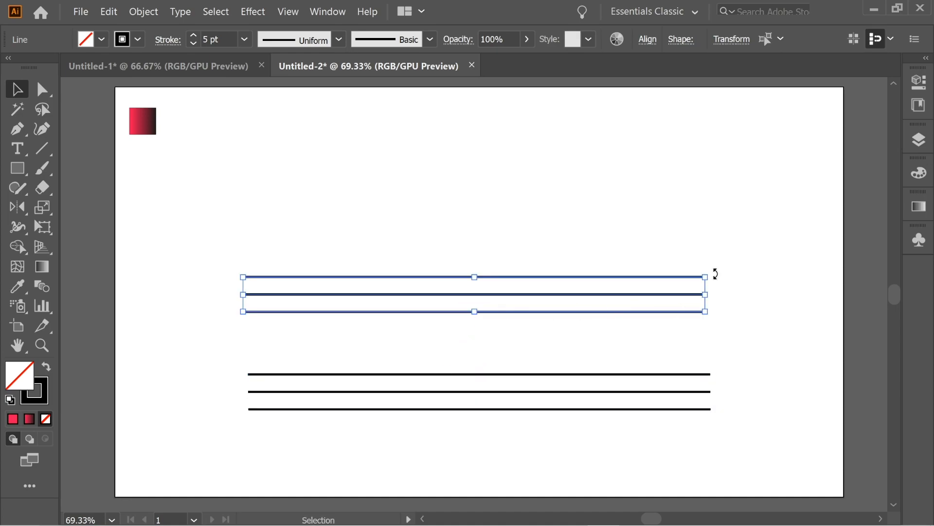
{"action": "left_click_drag", "start_coordinate": [712, 274], "coordinate": [569, 280]}
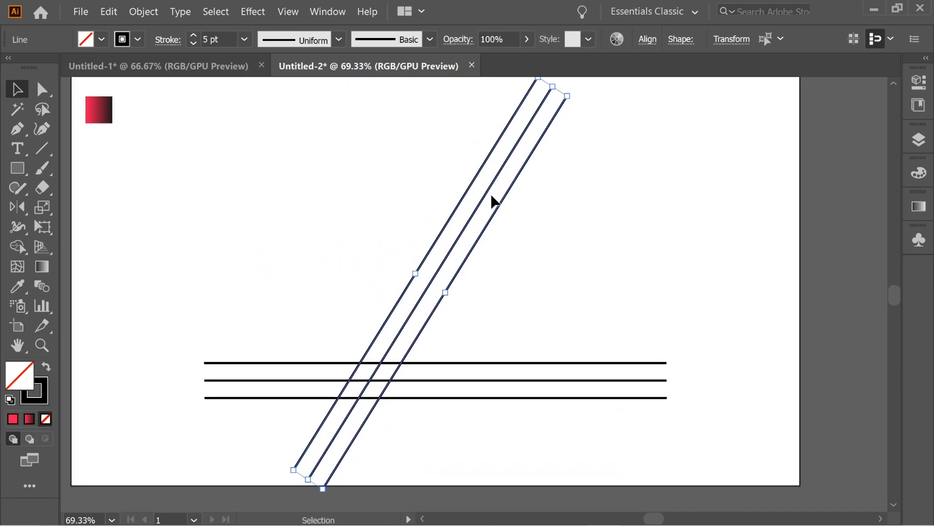
Paste the slanted lines in place, reflect them at 212°, and move the copy across.
{"action": "left_click_drag", "start_coordinate": [495, 201], "coordinate": [441, 270]}
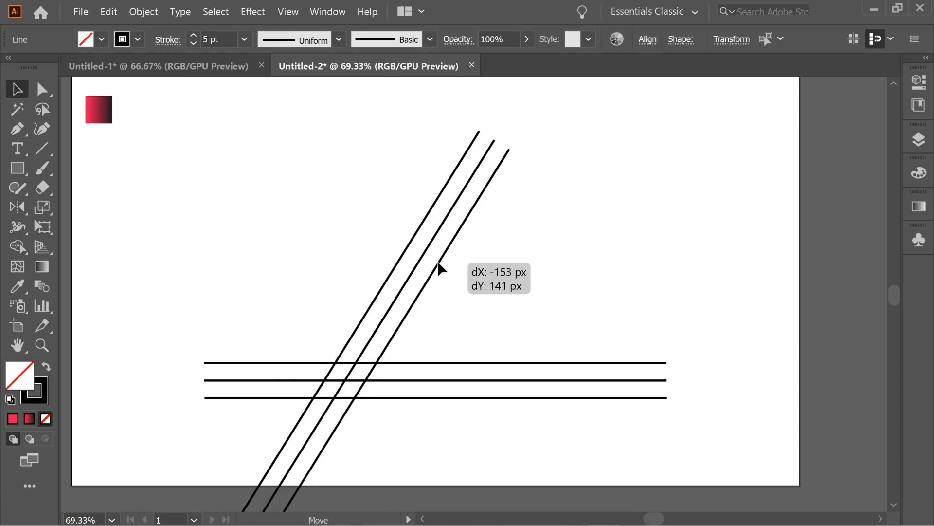
{"action": "left_click", "coordinate": [109, 12]}
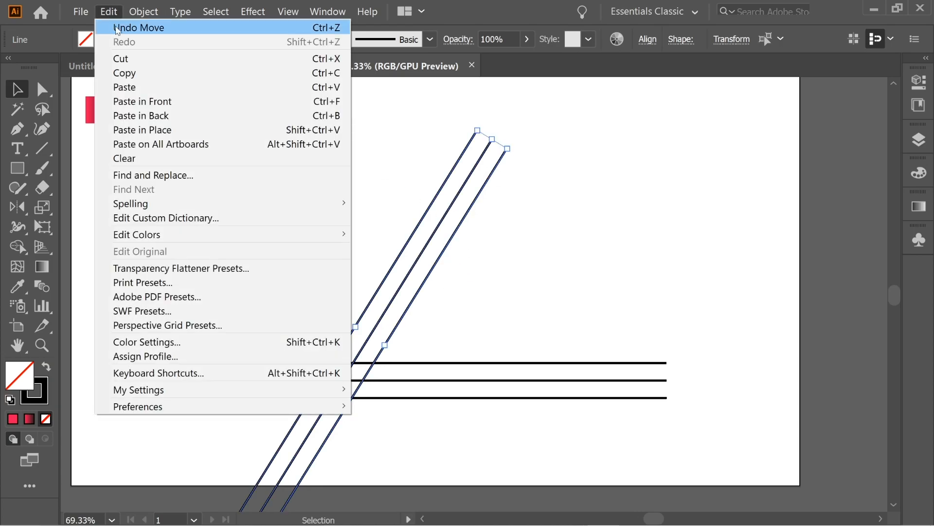
{"action": "mouse_move", "coordinate": [141, 130]}
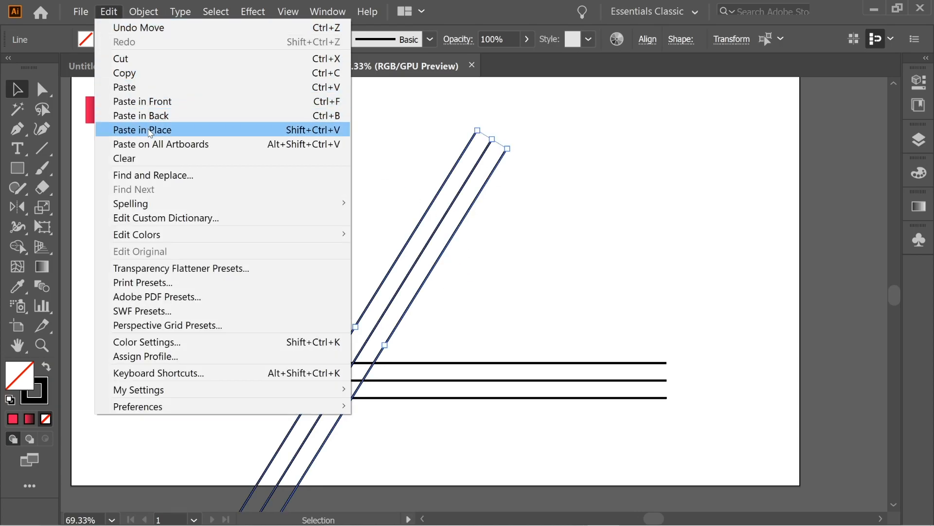
{"action": "left_click", "coordinate": [141, 129]}
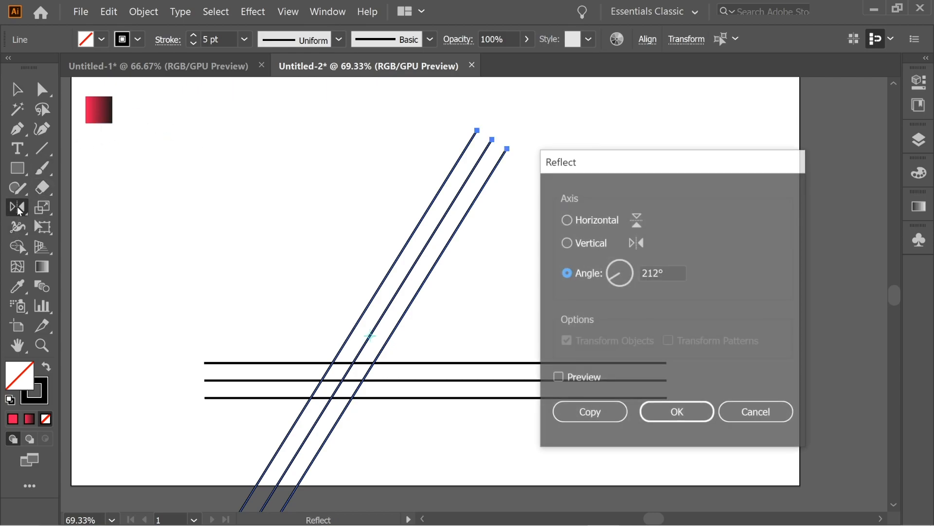
{"action": "left_click", "coordinate": [566, 242]}
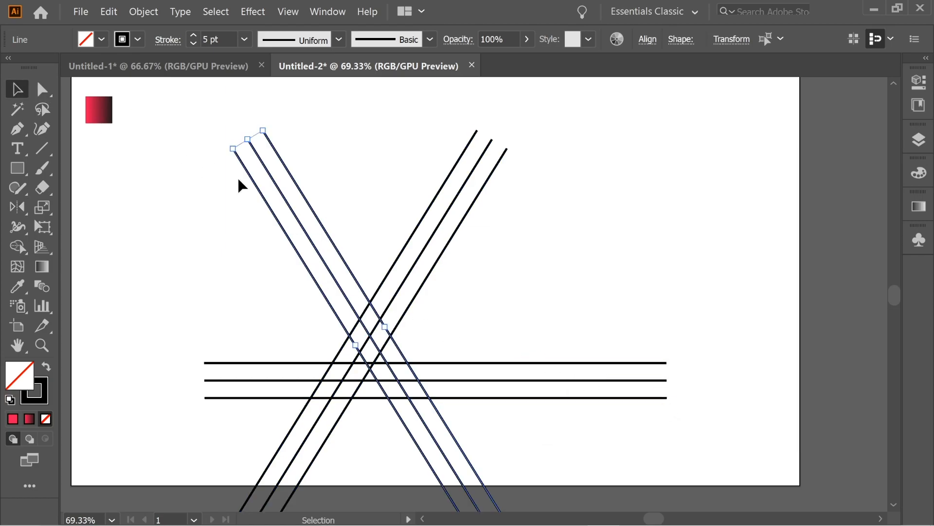
{"action": "left_click_drag", "start_coordinate": [244, 149], "coordinate": [339, 117]}
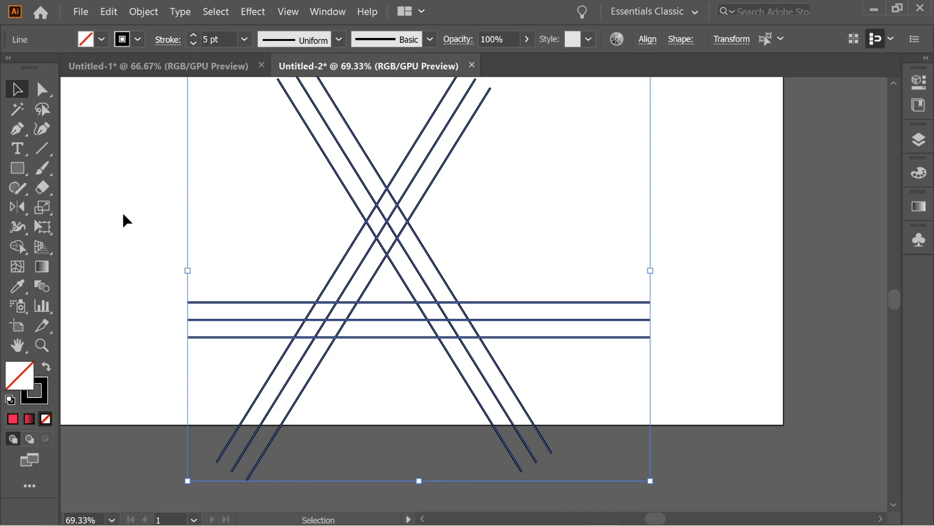
{"action": "left_click", "coordinate": [16, 246]}
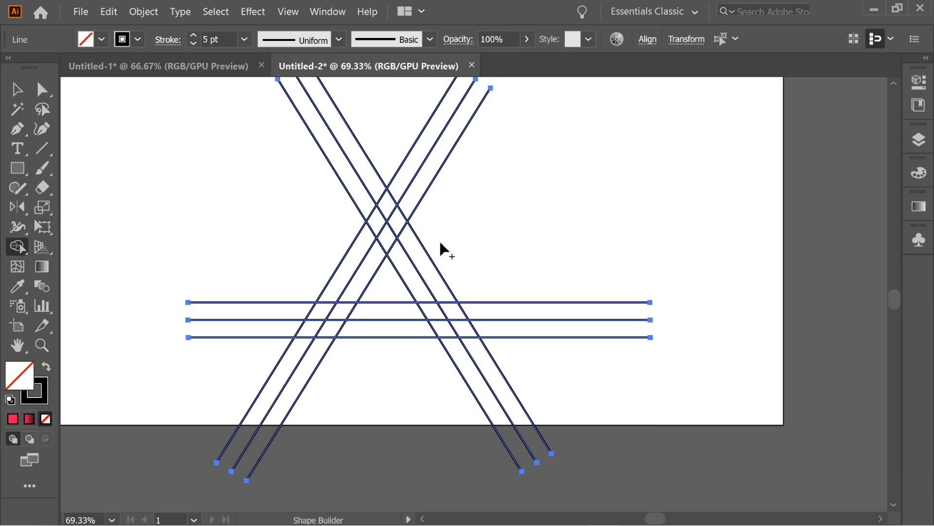
Delete the line ends outside the triangle with Shape Builder, leaving a nested triangular lattice.
{"action": "left_click_drag", "start_coordinate": [443, 248], "coordinate": [453, 409]}
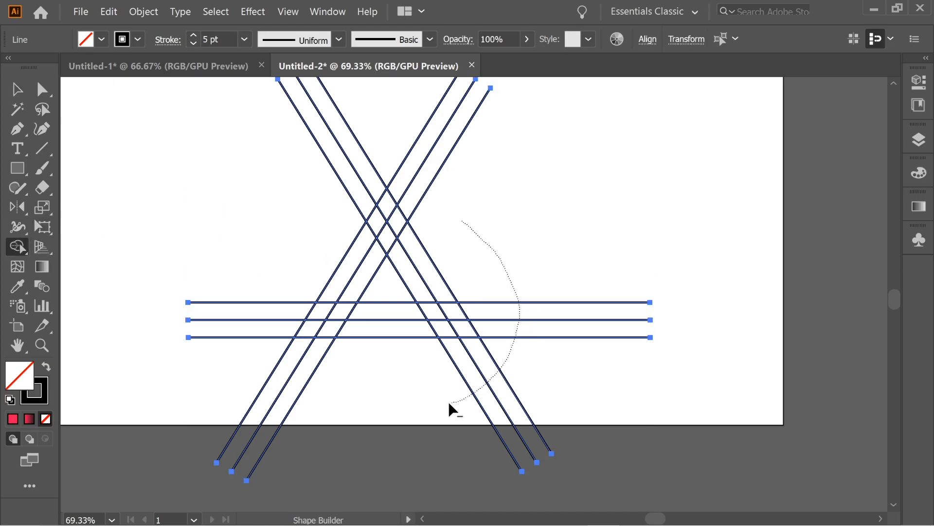
{"action": "left_click_drag", "start_coordinate": [453, 411], "coordinate": [485, 169]}
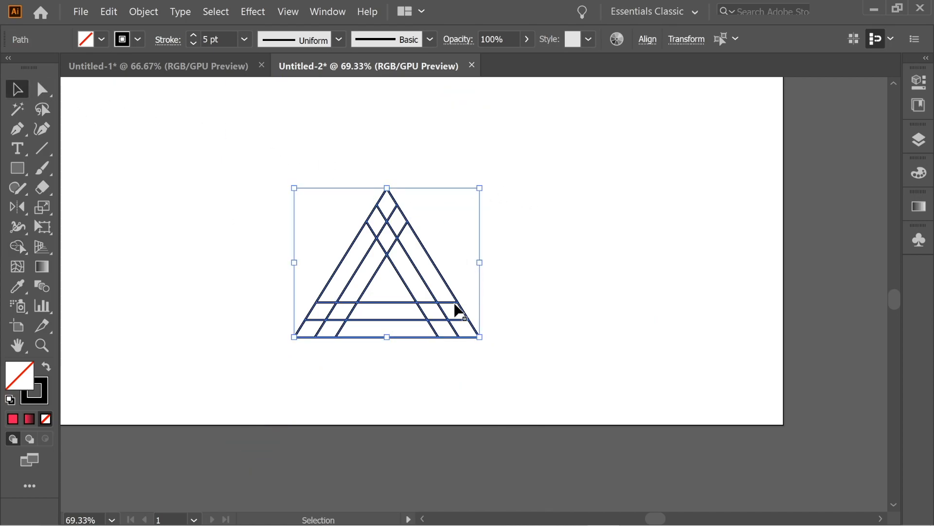
{"action": "left_click", "coordinate": [16, 128]}
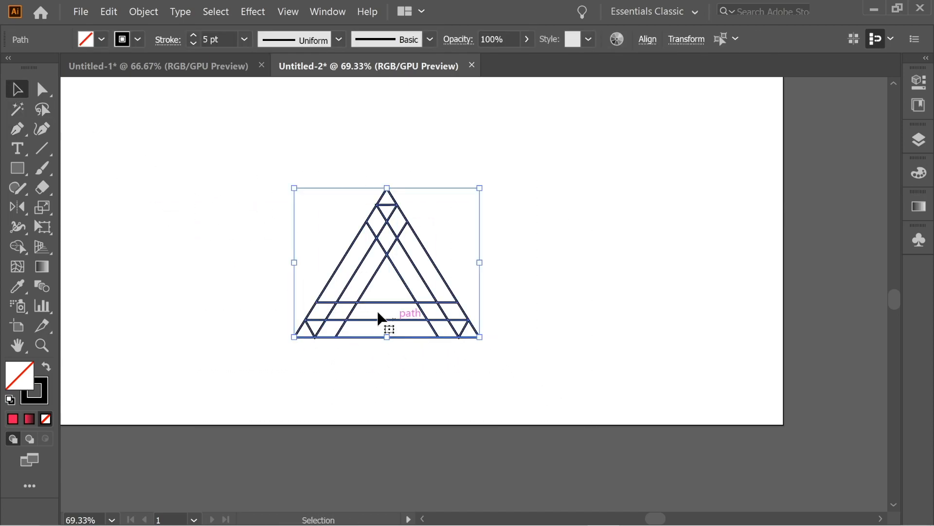
{"action": "left_click", "coordinate": [17, 247]}
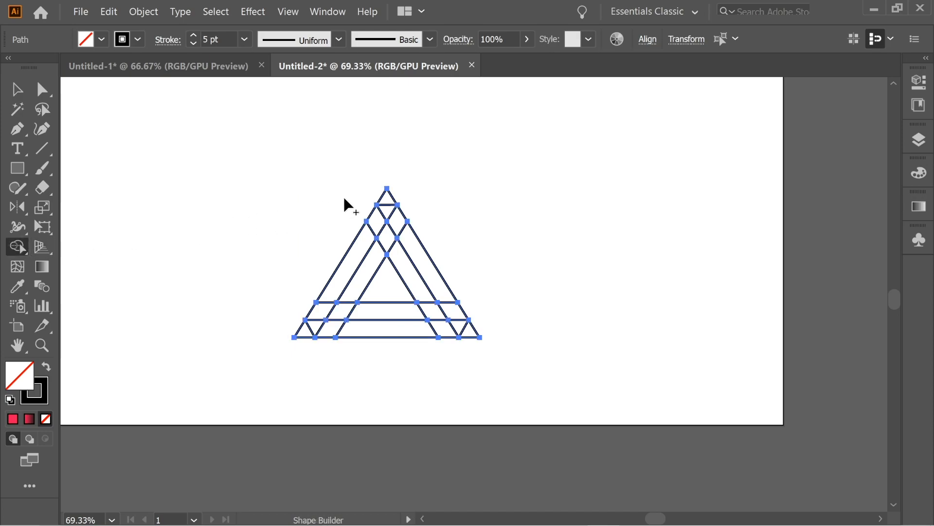
Cut away the triangle's pointed tips and merge lattice regions into a solid face.
{"action": "left_click_drag", "start_coordinate": [384, 197], "coordinate": [462, 214]}
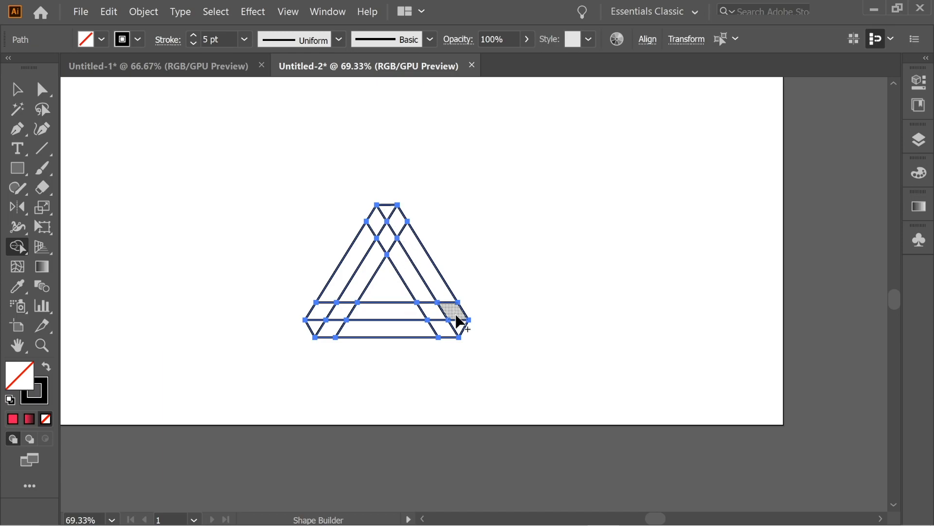
{"action": "left_click_drag", "start_coordinate": [459, 322], "coordinate": [403, 226]}
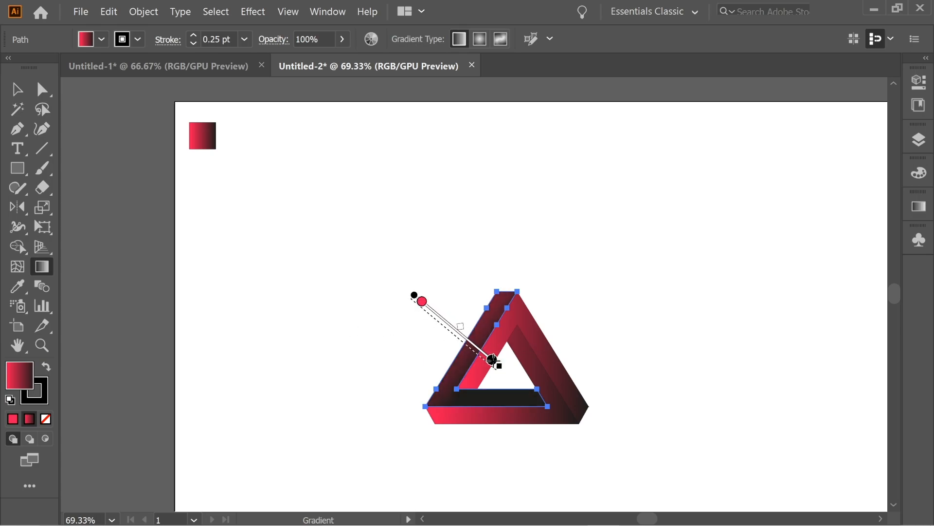
Angle the crimson-to-black gradients on the left, right and inner faces to suggest depth.
{"action": "left_click_drag", "start_coordinate": [492, 361], "coordinate": [534, 408]}
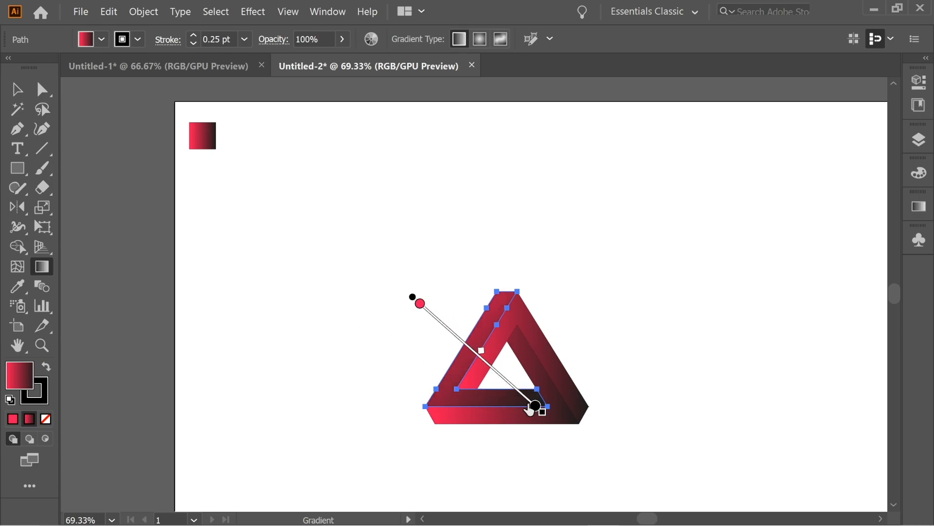
{"action": "mouse_move", "coordinate": [645, 420]}
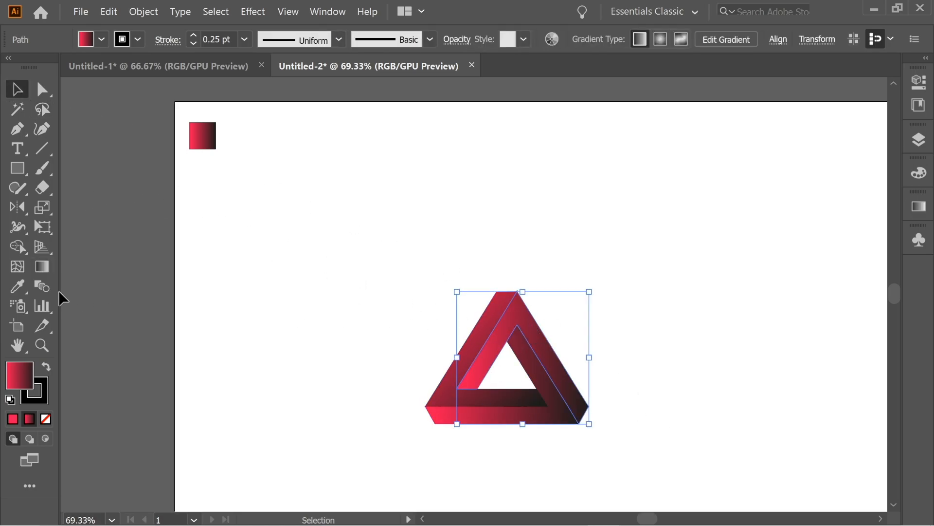
{"action": "left_click", "coordinate": [42, 266]}
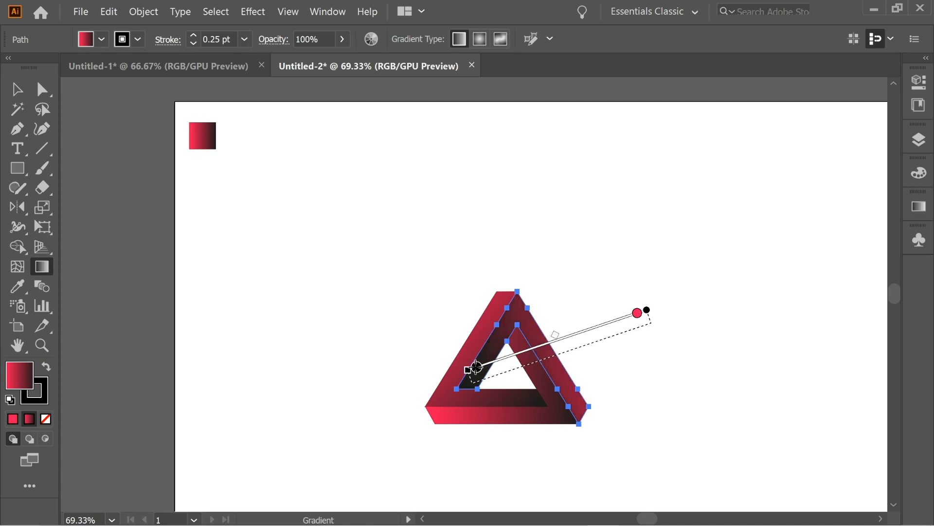
{"action": "left_click", "coordinate": [18, 89]}
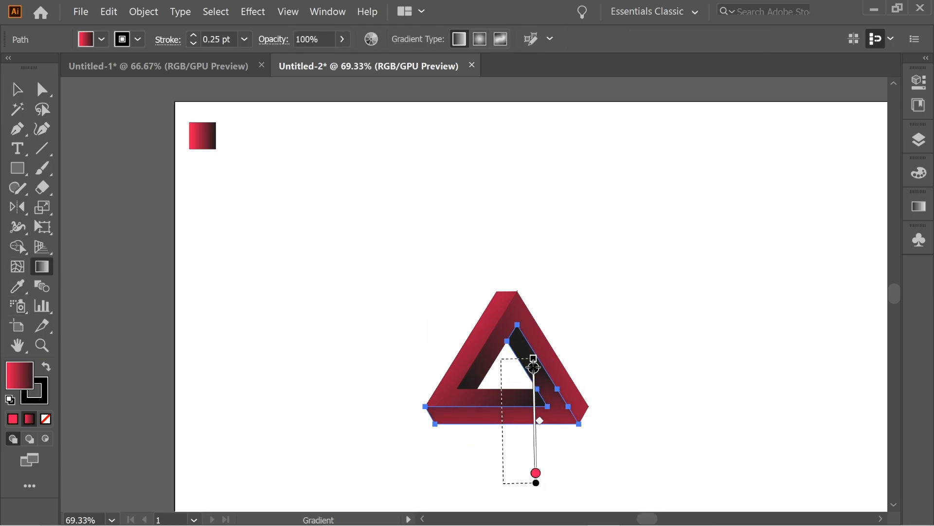
{"action": "left_click", "coordinate": [16, 89]}
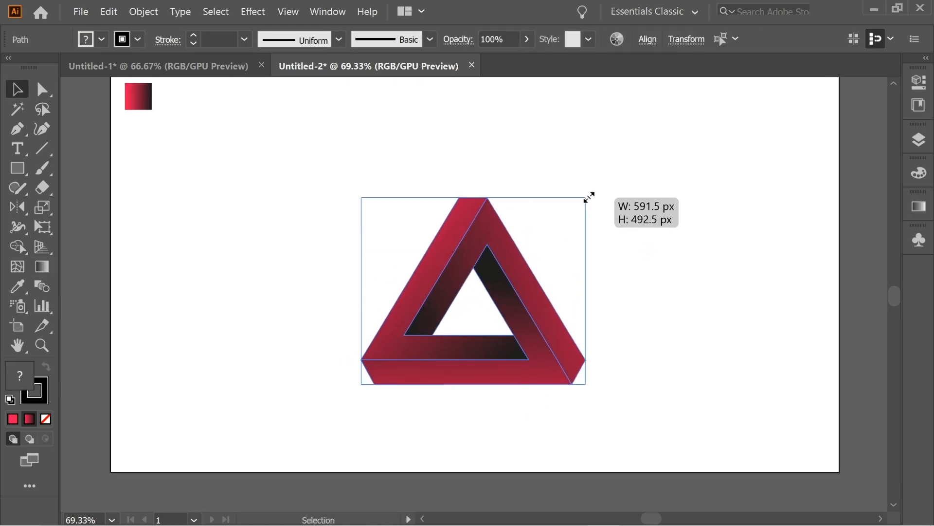
Scale the impossible triangle up to about 800 by 648 px.
{"action": "left_click_drag", "start_coordinate": [588, 196], "coordinate": [666, 128]}
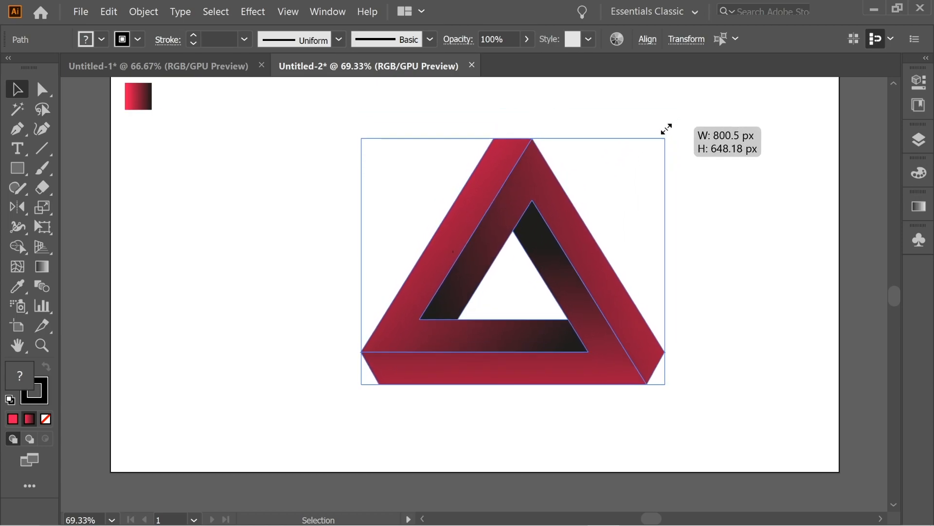